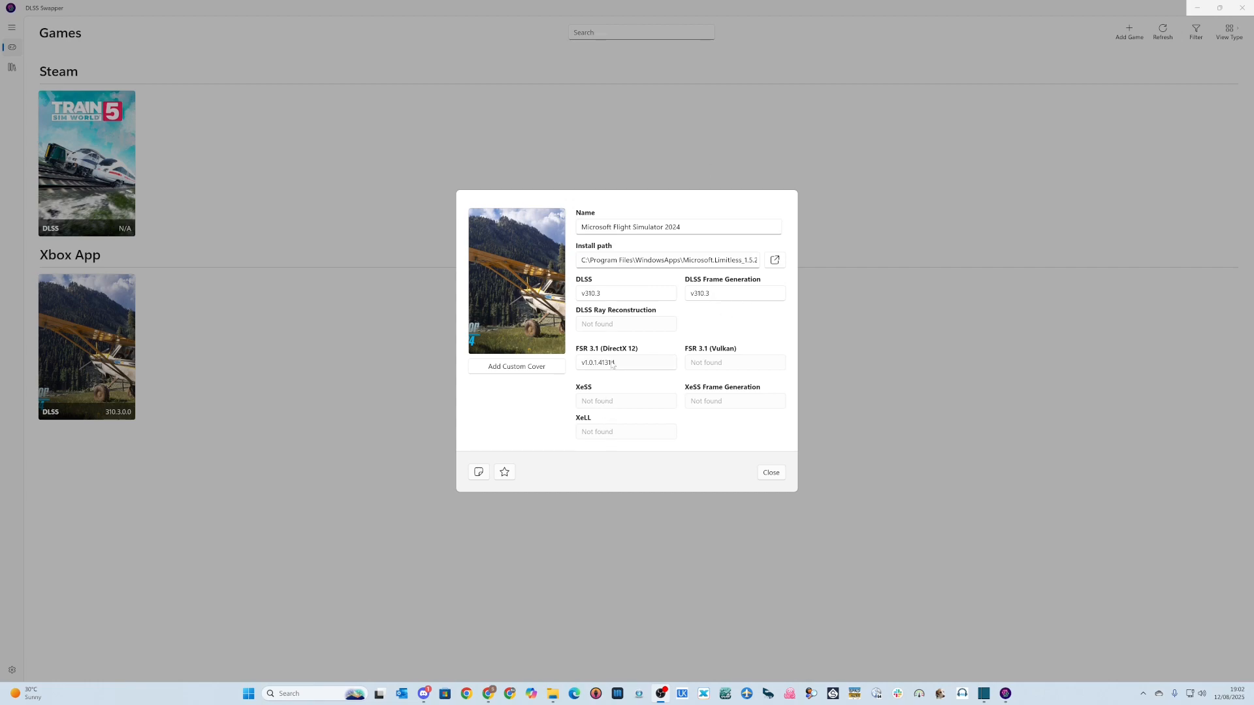
- Bring up the FSR 3.1 DirectX 12 version list for Microsoft Flight Simulator 2024 (current v1.0.1.41314)
{"action": "left_click", "coordinate": [625, 362]}
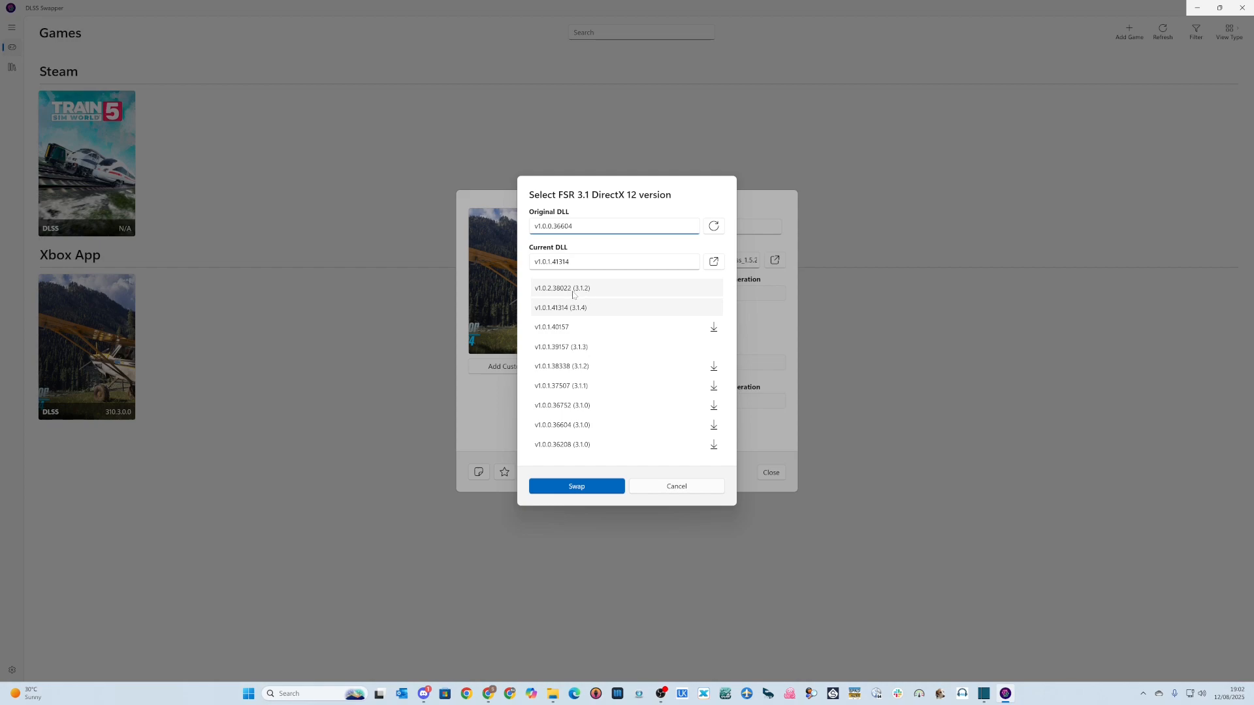
{"action": "mouse_move", "coordinate": [580, 311]}
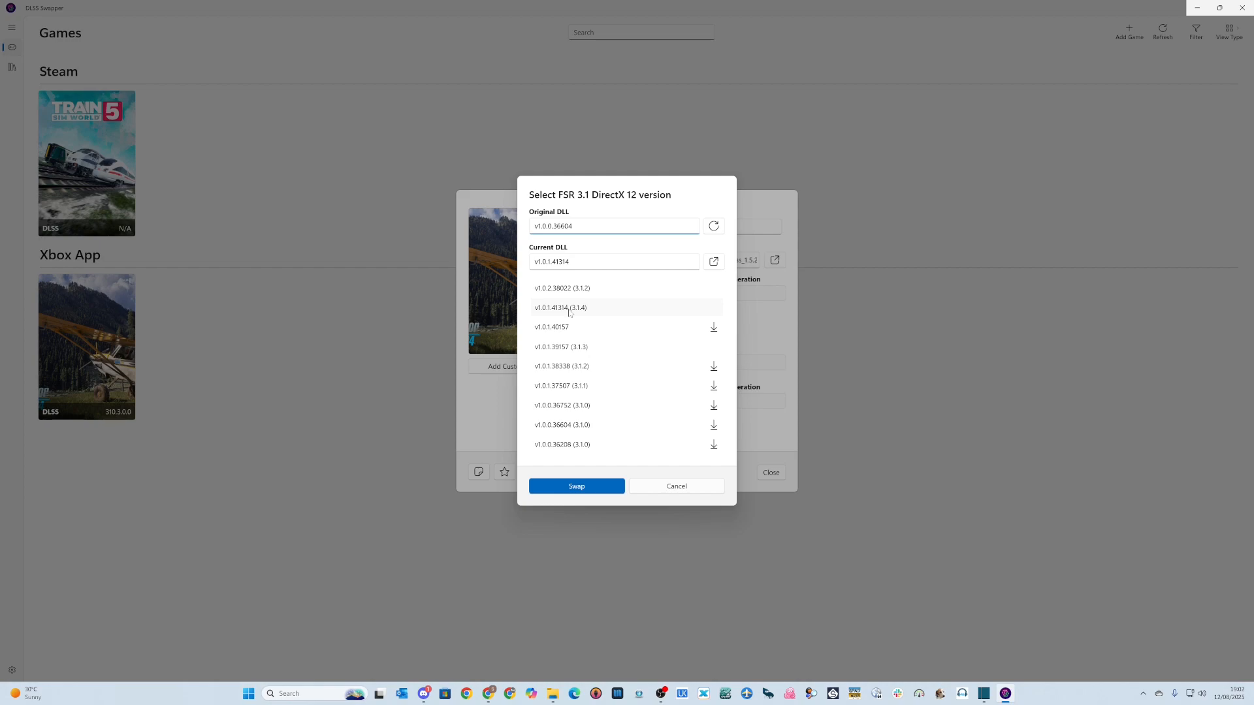
{"action": "mouse_move", "coordinate": [676, 486]}
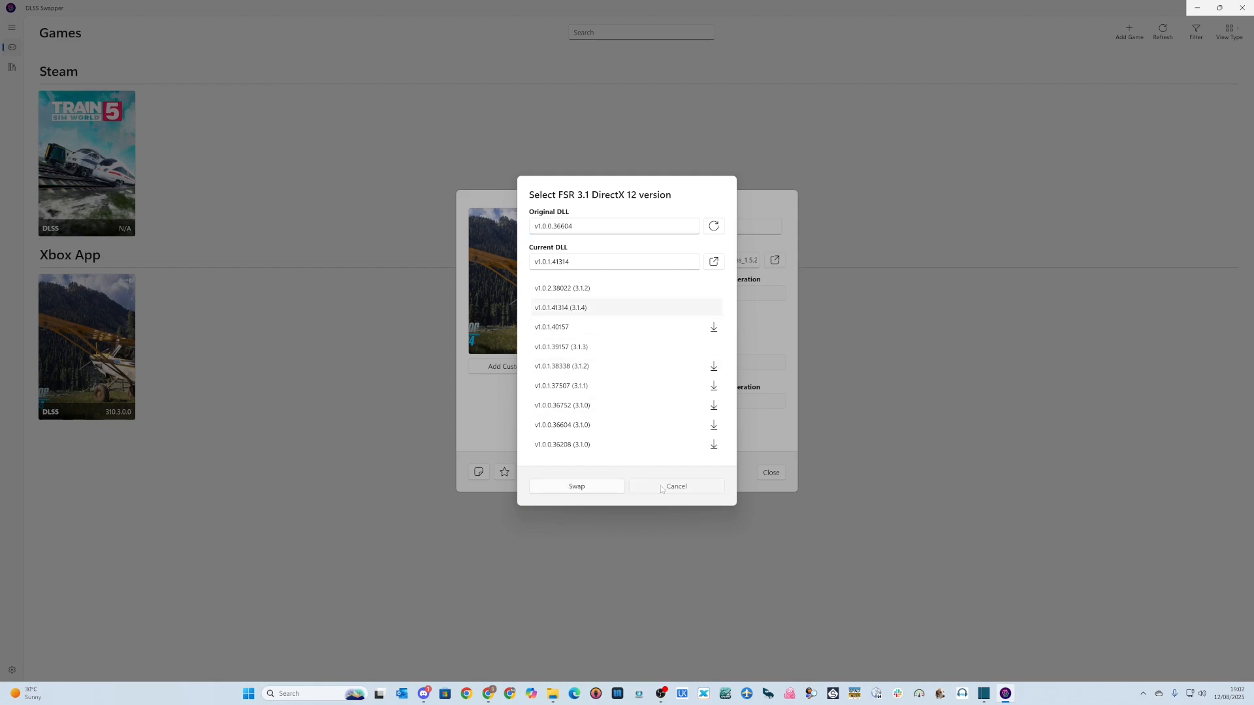
- Cancel the version list, leaving FSR 3.1 DirectX 12 at v1.0.1.41314
{"action": "left_click", "coordinate": [675, 486]}
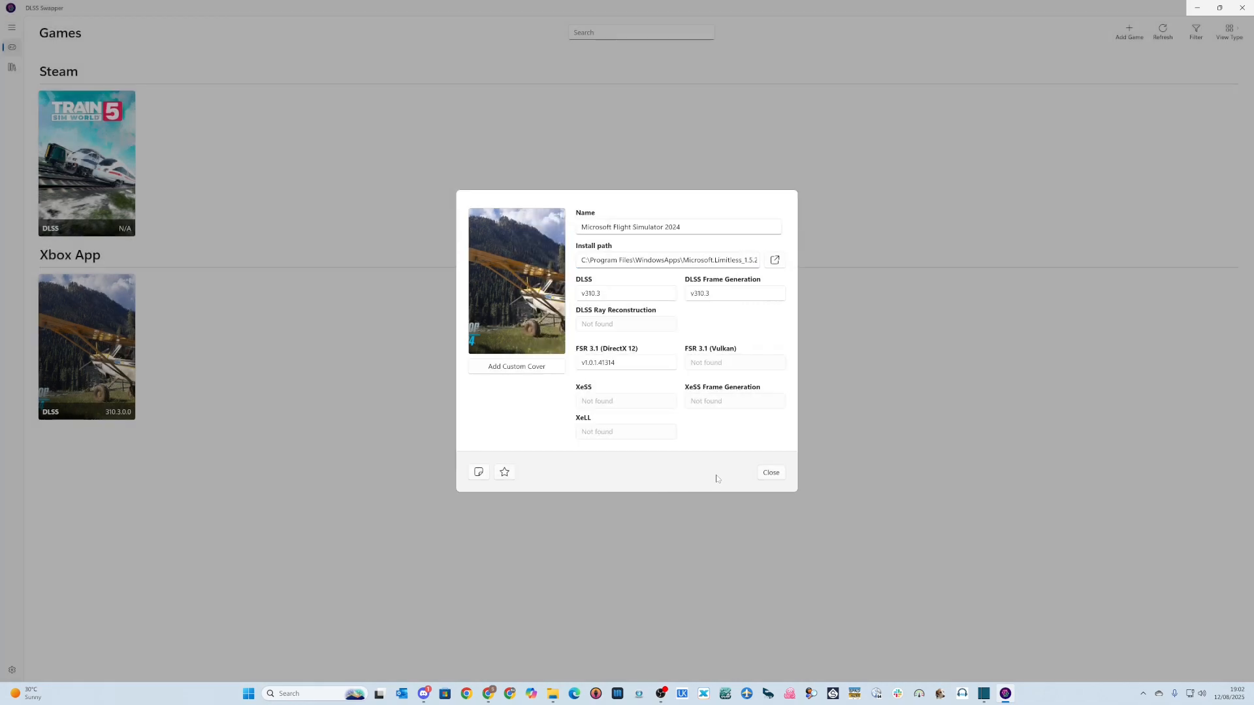